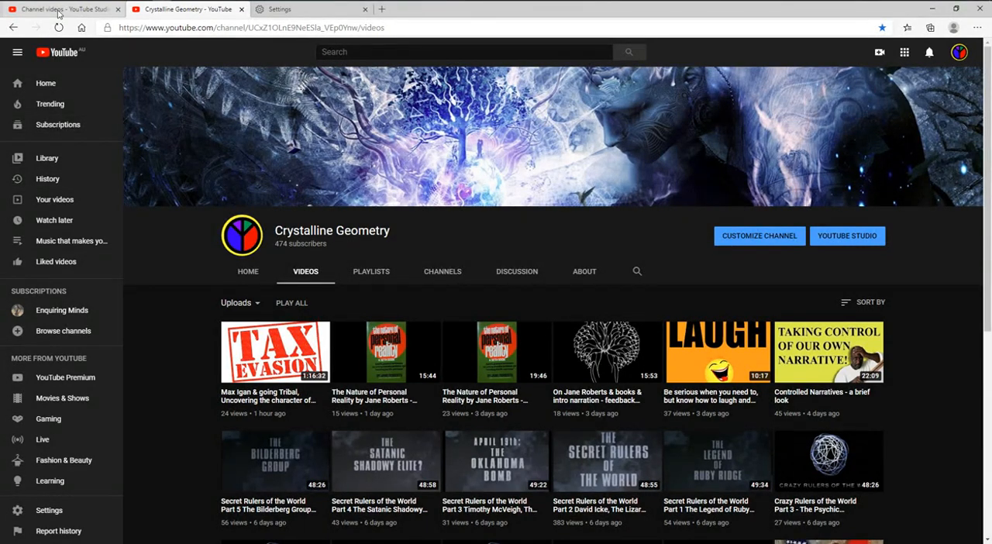
{"action": "mouse_move", "coordinate": [62, 9]}
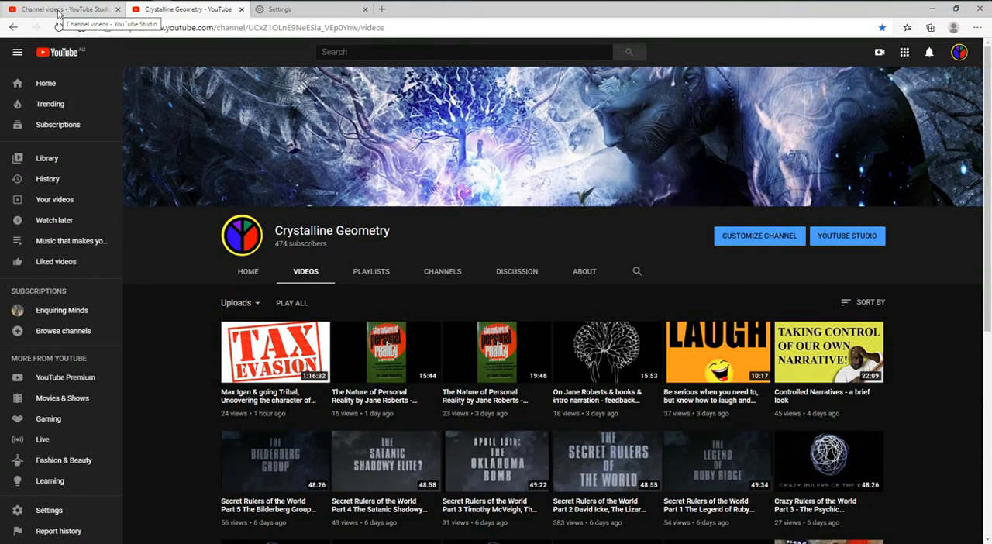
Step: Switch to the YouTube Studio tab listing uploads with visibility, restrictions, views, comments and likes
{"action": "left_click", "coordinate": [846, 235]}
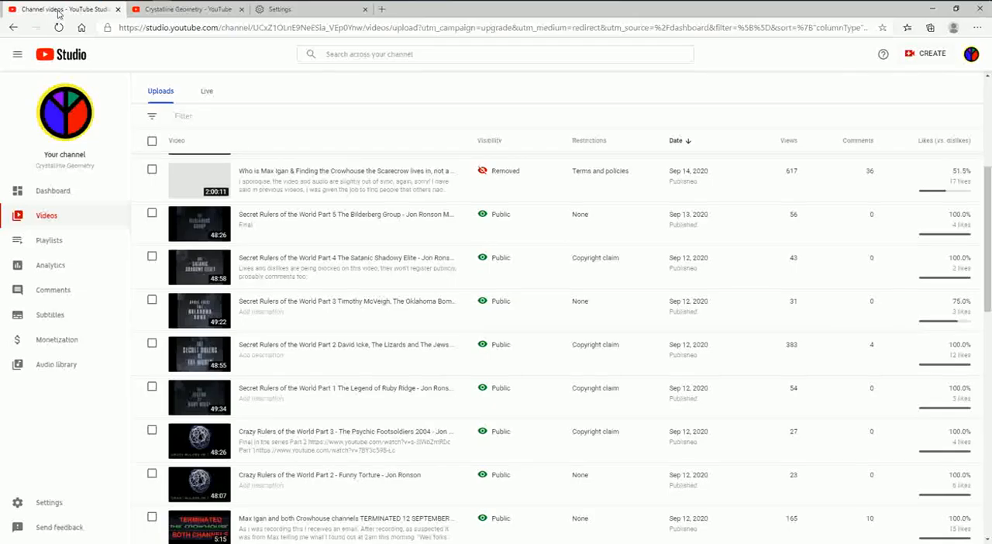
{"action": "mouse_move", "coordinate": [492, 276]}
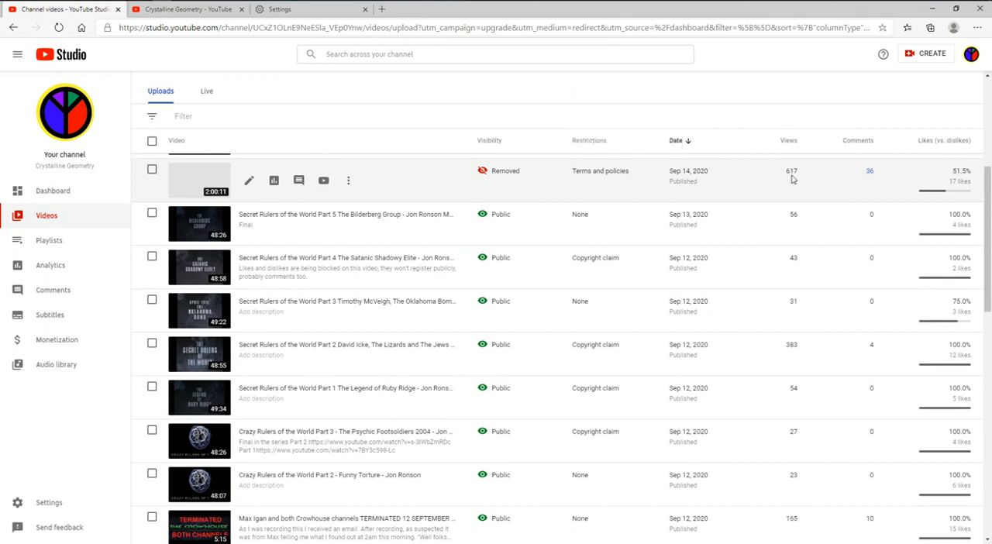
{"action": "mouse_move", "coordinate": [809, 180]}
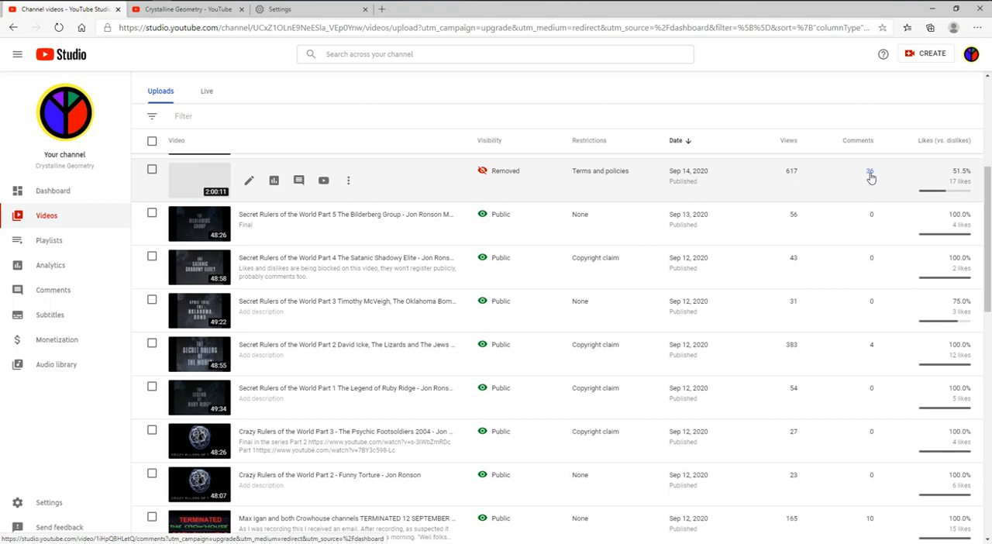
{"action": "mouse_move", "coordinate": [885, 186]}
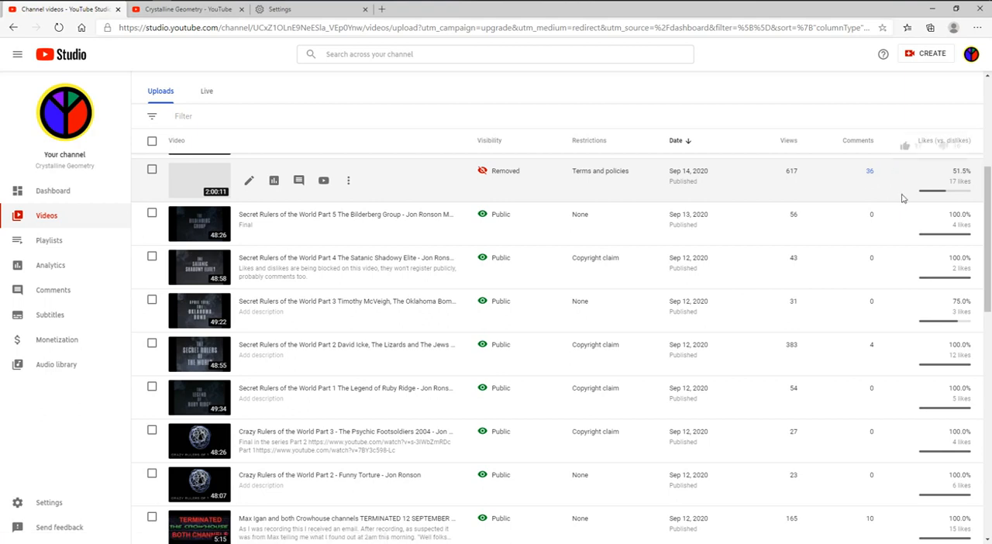
{"action": "mouse_move", "coordinate": [931, 198]}
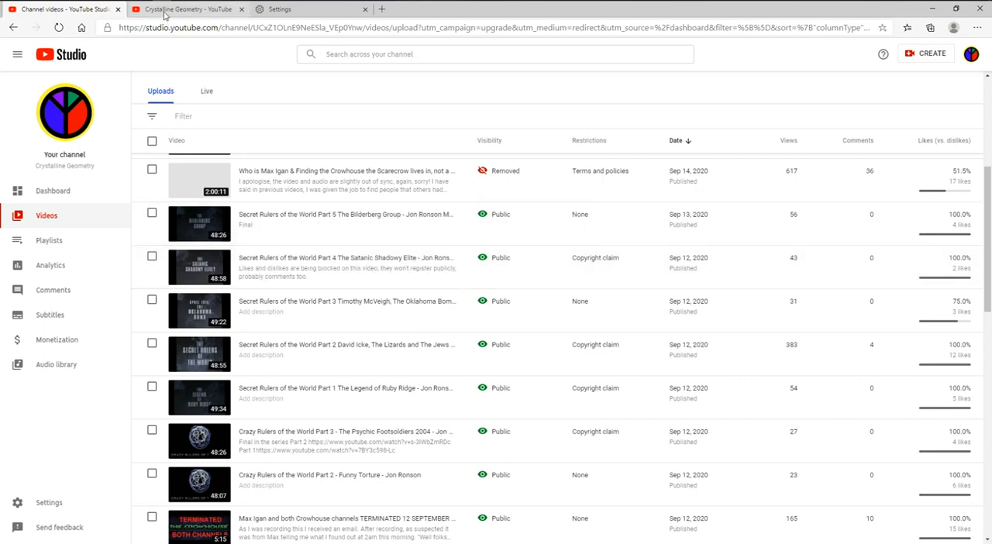
Step: Return to the public Crystalline Geometry videos page and scroll to the third row of uploads
{"action": "left_click", "coordinate": [186, 8]}
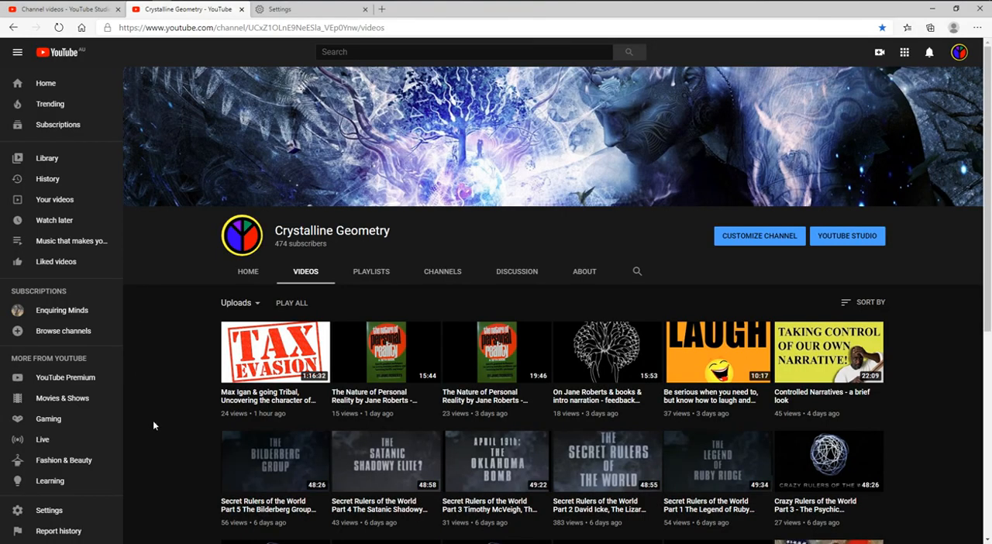
{"action": "scroll", "scroll_direction": "down", "scroll_amount": 3}
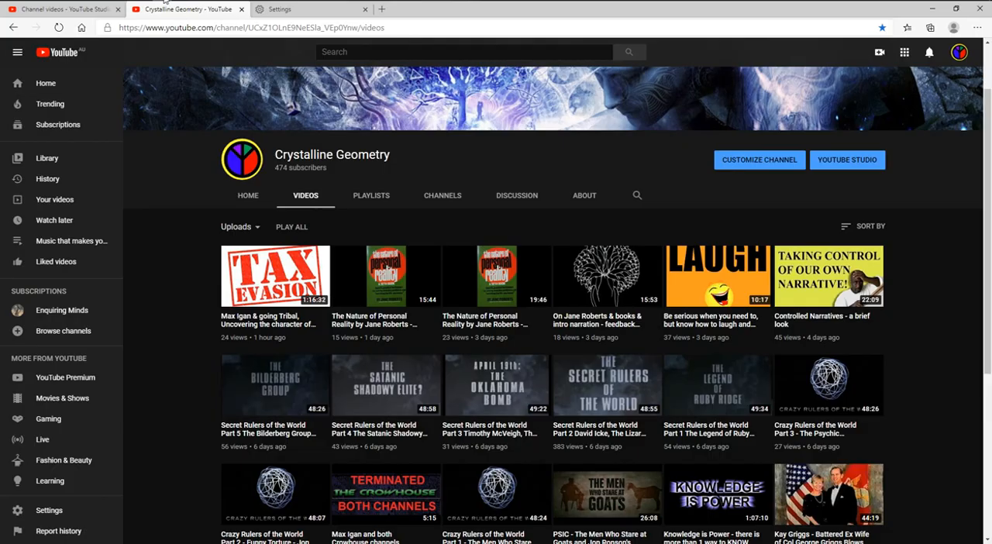
{"action": "mouse_move", "coordinate": [141, 285]}
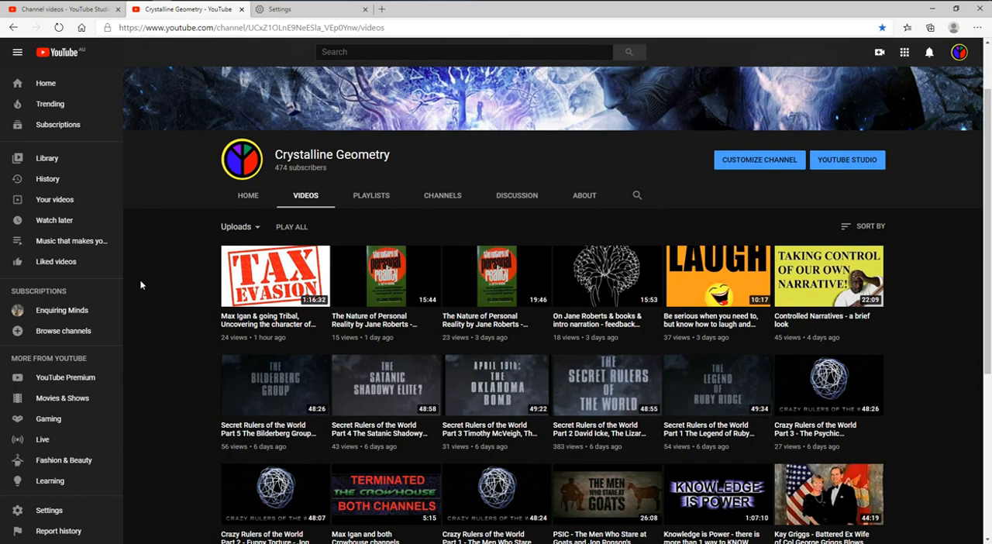
{"action": "scroll", "scroll_direction": "down", "scroll_amount": 3}
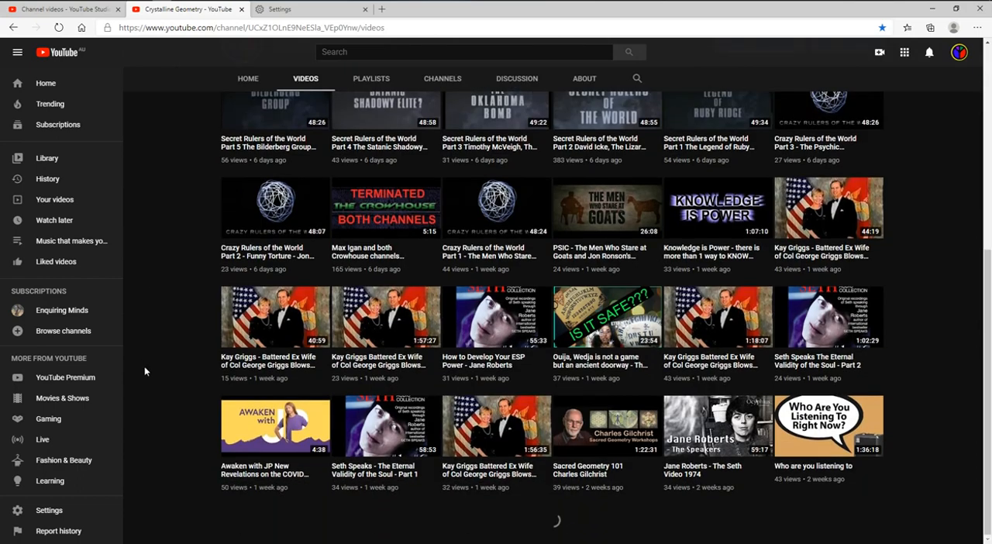
{"action": "scroll", "scroll_direction": "down", "scroll_amount": 3}
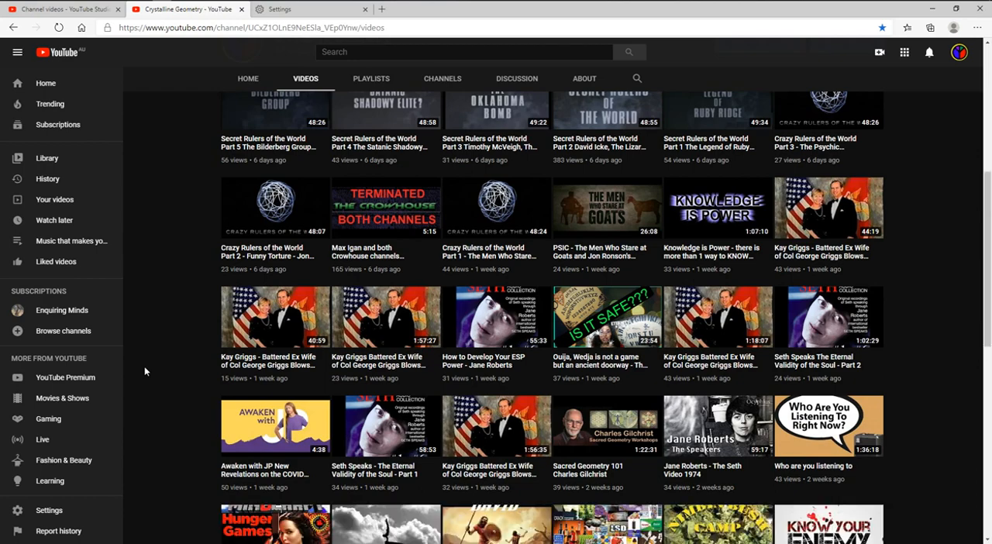
{"action": "scroll", "scroll_direction": "down", "scroll_amount": 3}
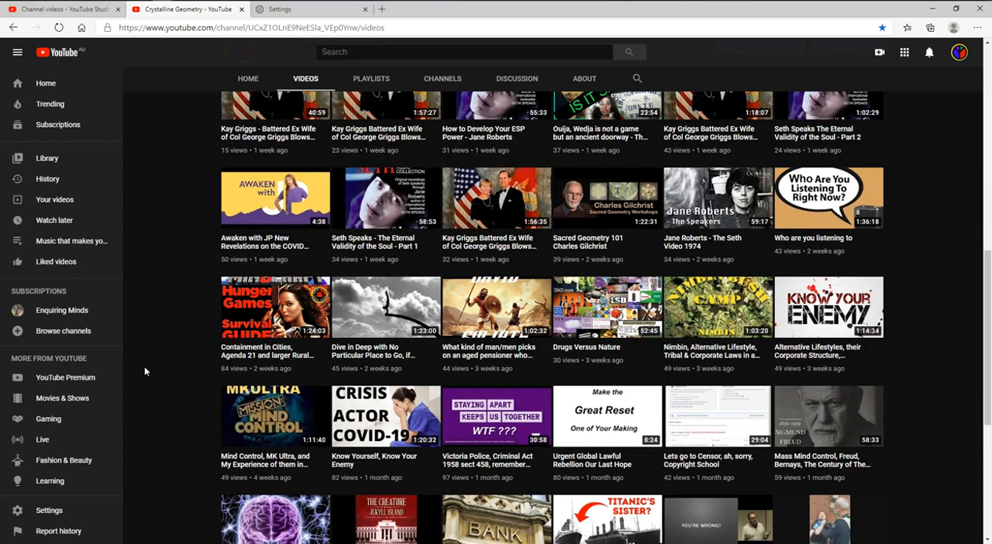
{"action": "scroll", "scroll_direction": "down", "scroll_amount": 3}
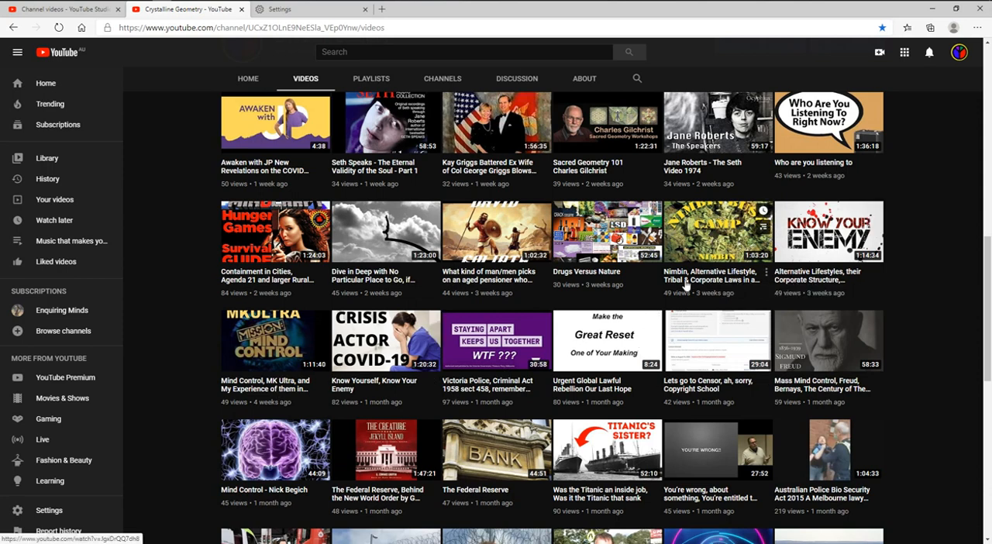
{"action": "mouse_move", "coordinate": [686, 283]}
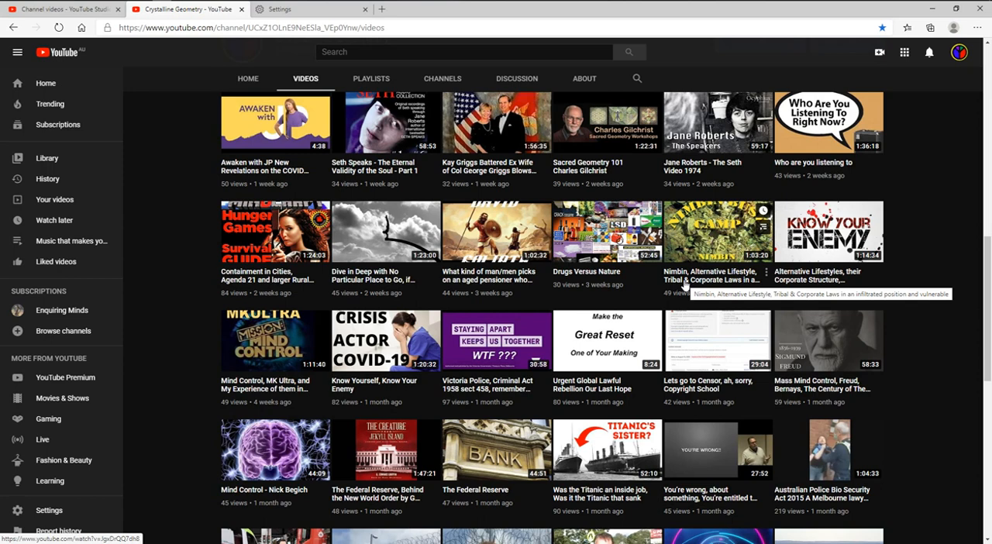
{"action": "mouse_move", "coordinate": [620, 294]}
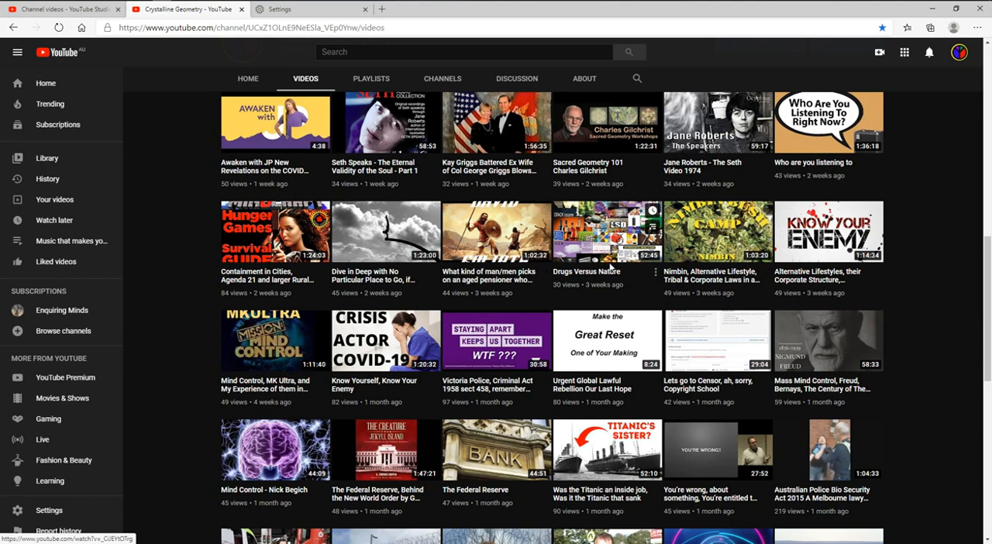
{"action": "mouse_move", "coordinate": [275, 341]}
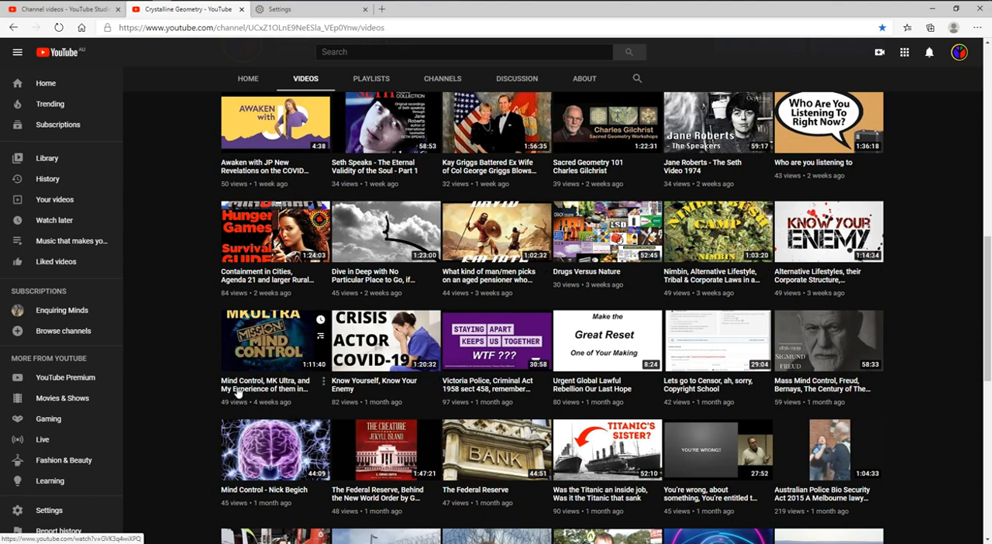
{"action": "mouse_move", "coordinate": [263, 384]}
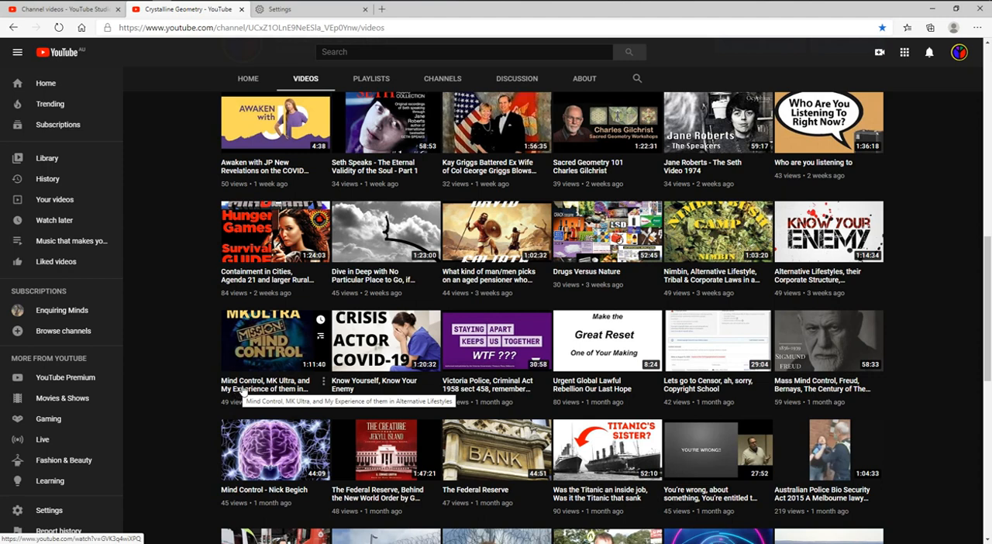
{"action": "mouse_move", "coordinate": [820, 285]}
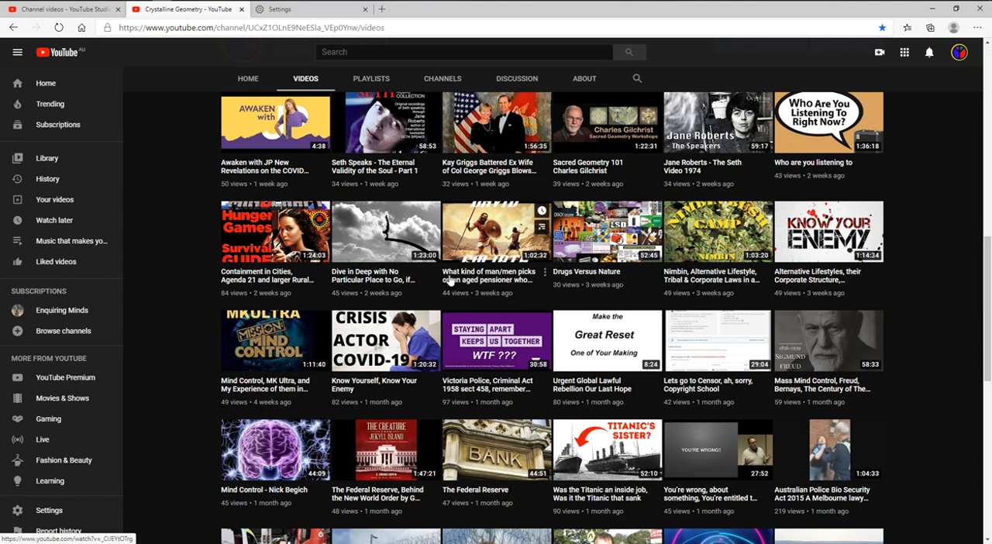
{"action": "mouse_move", "coordinate": [525, 279]}
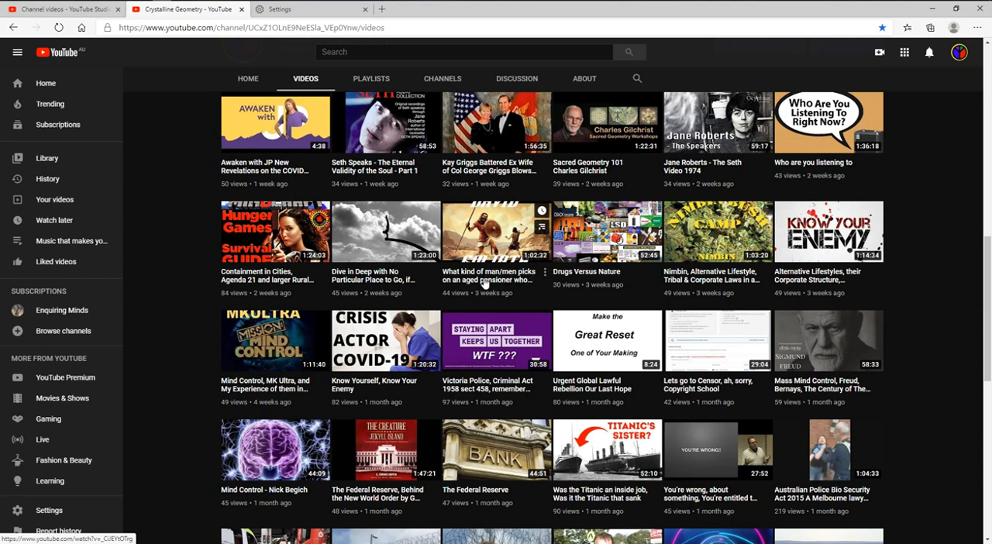
{"action": "mouse_move", "coordinate": [487, 279]}
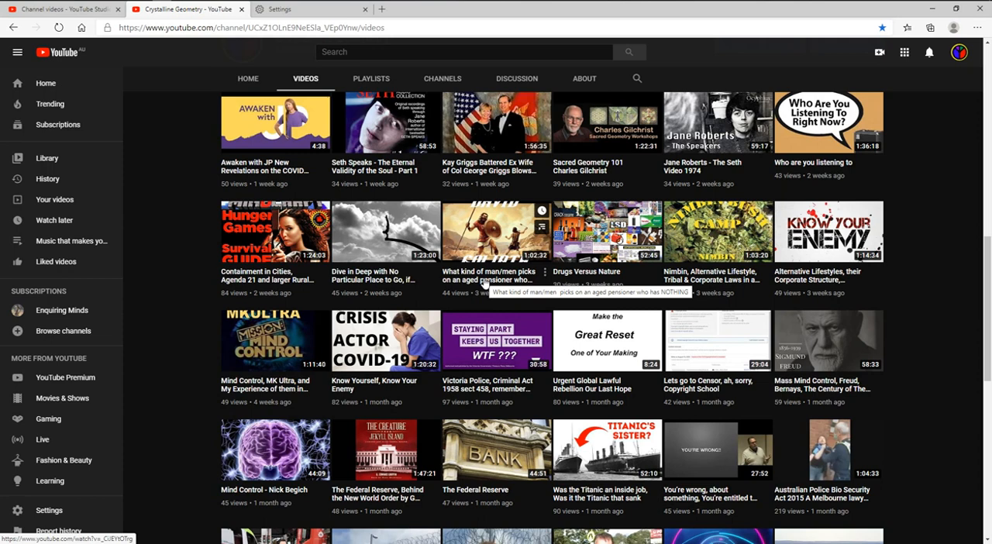
{"action": "mouse_move", "coordinate": [236, 301]}
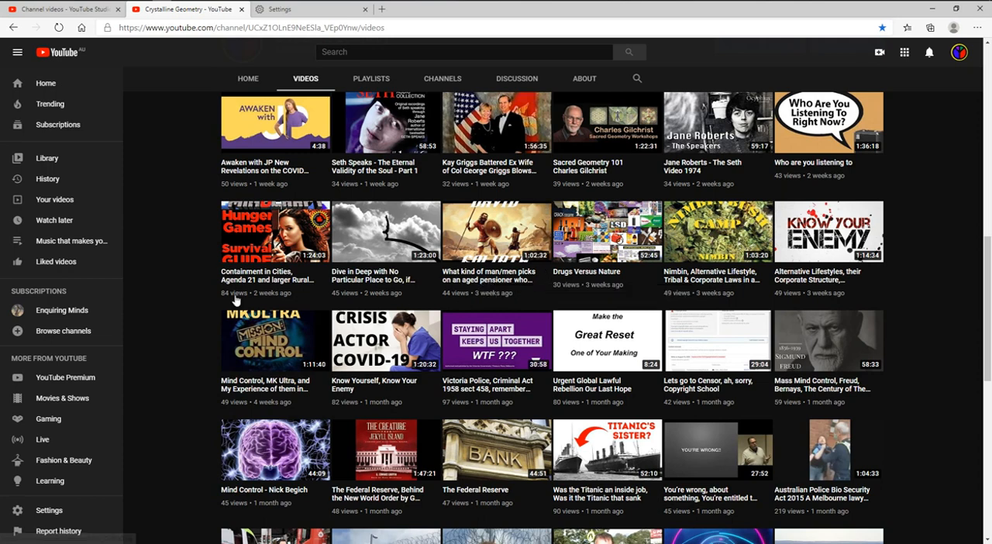
{"action": "mouse_move", "coordinate": [168, 330]}
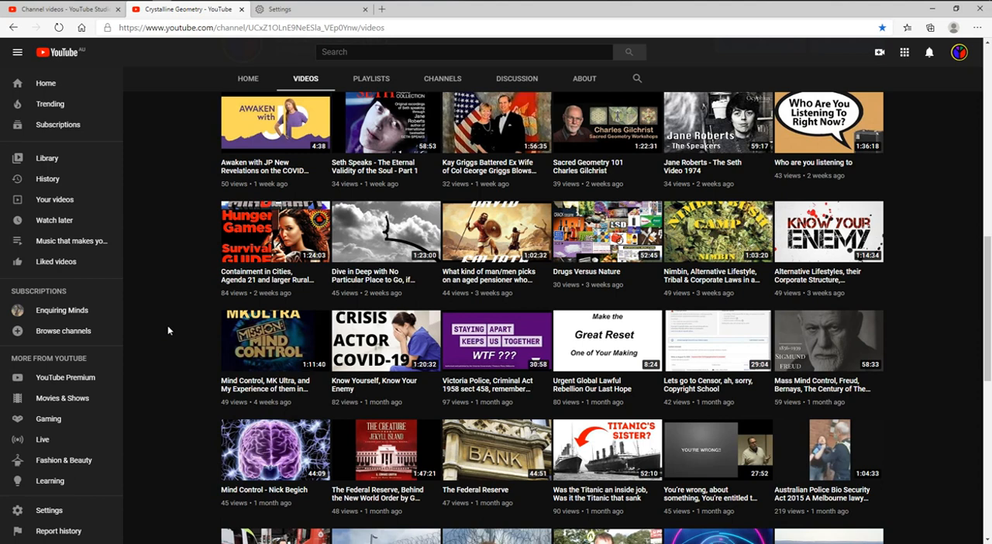